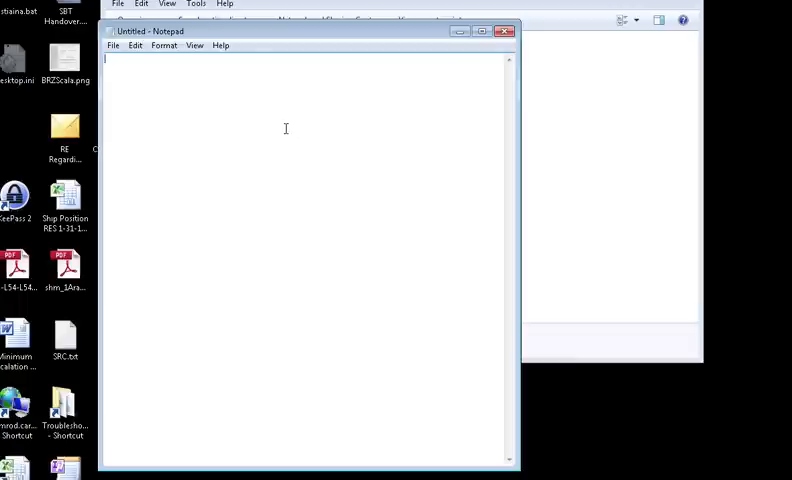
mouse_move(334, 68)
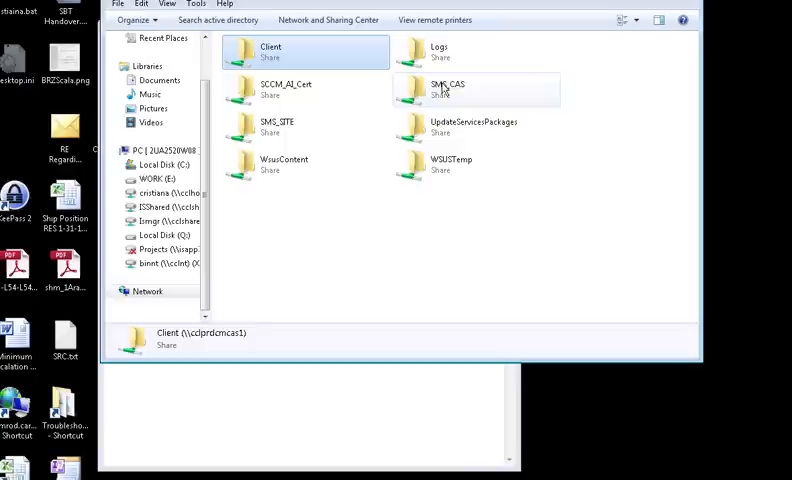
- Browse into the server's Client share to view ccmsetup.exe and its related files
click(270, 50)
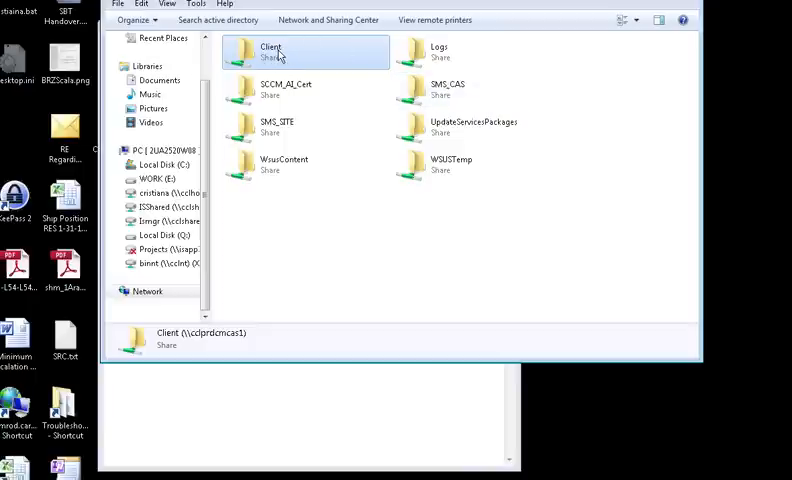
double_click(270, 52)
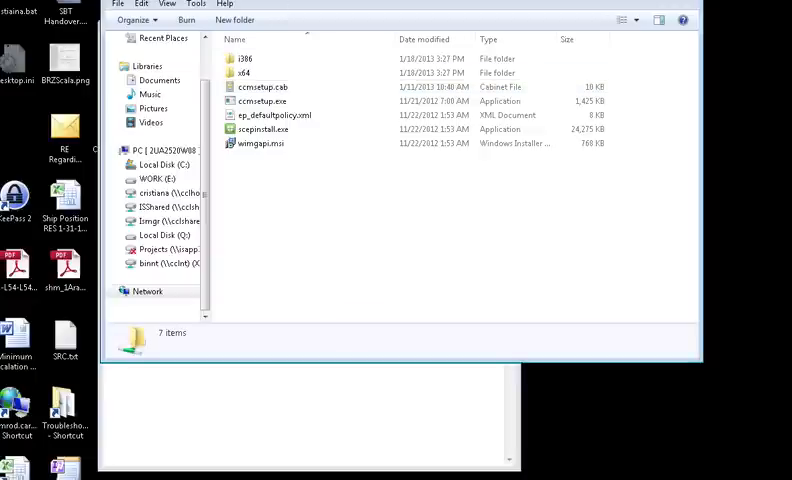
mouse_move(340, 54)
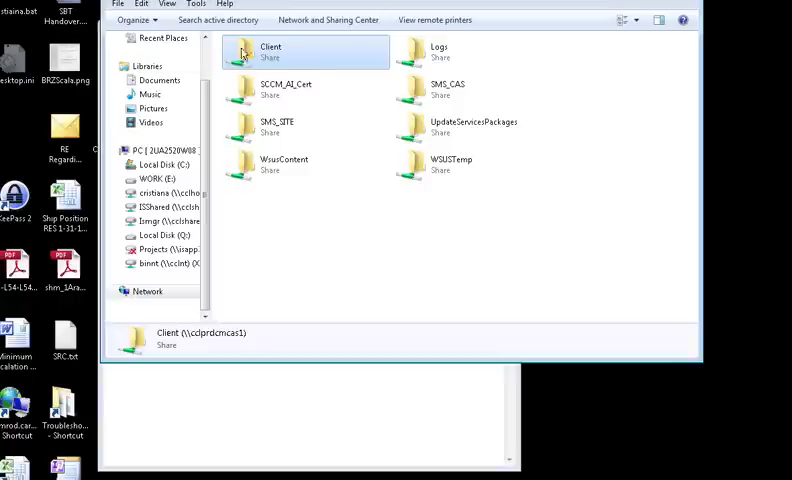
double_click(270, 52)
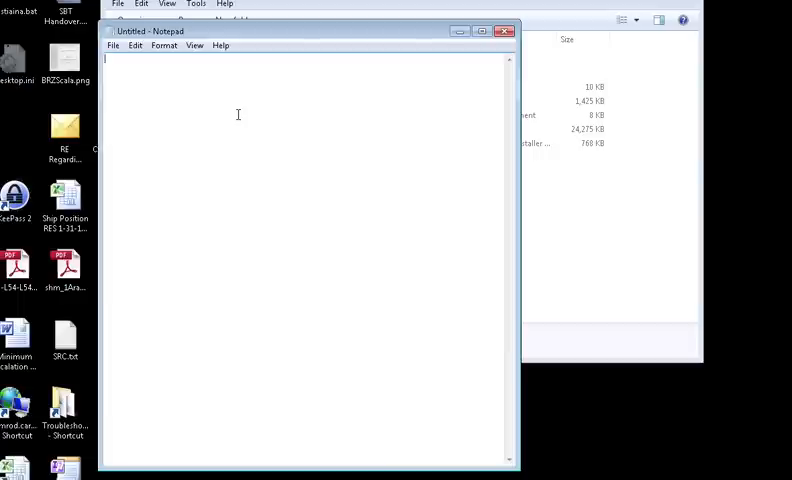
- Write the line \\servername.domain.com\client\ccmsetup.exe /uninstall
text(\\)
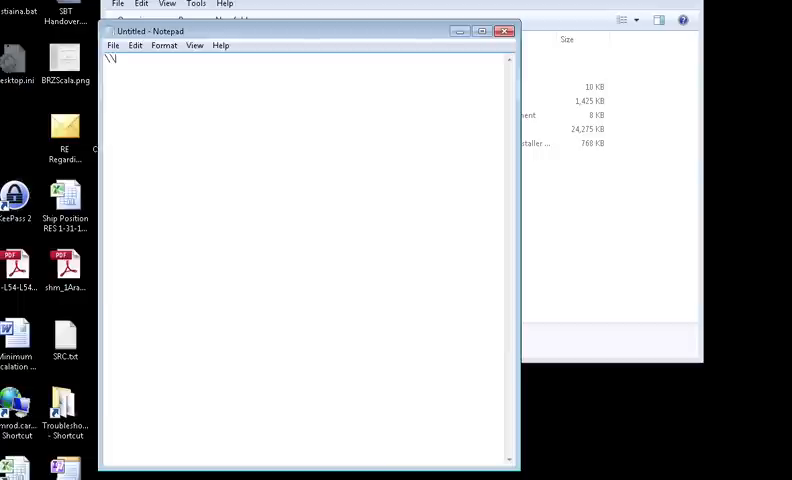
text(server)
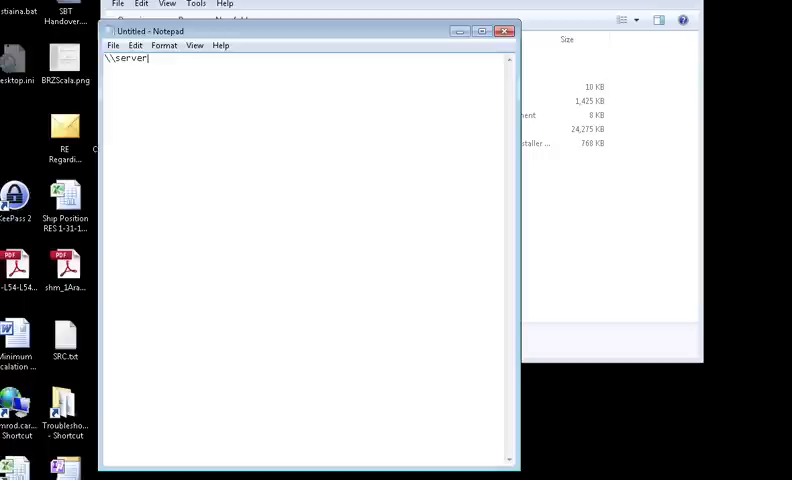
text(name.doimain)
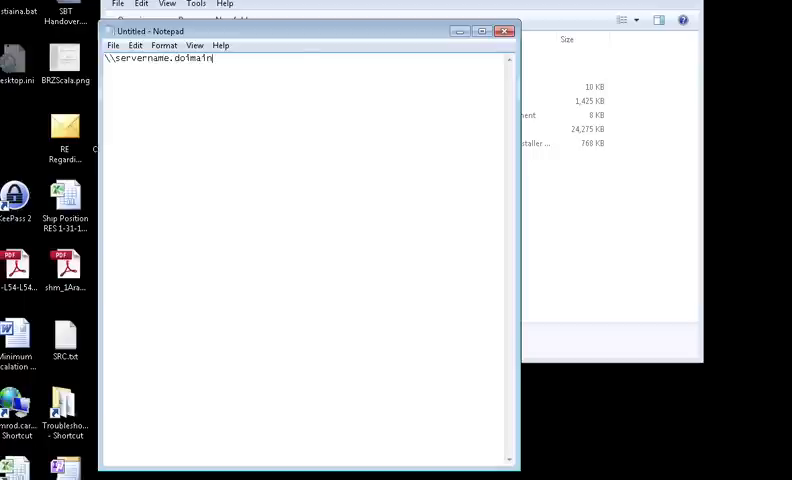
text(.com\client\)
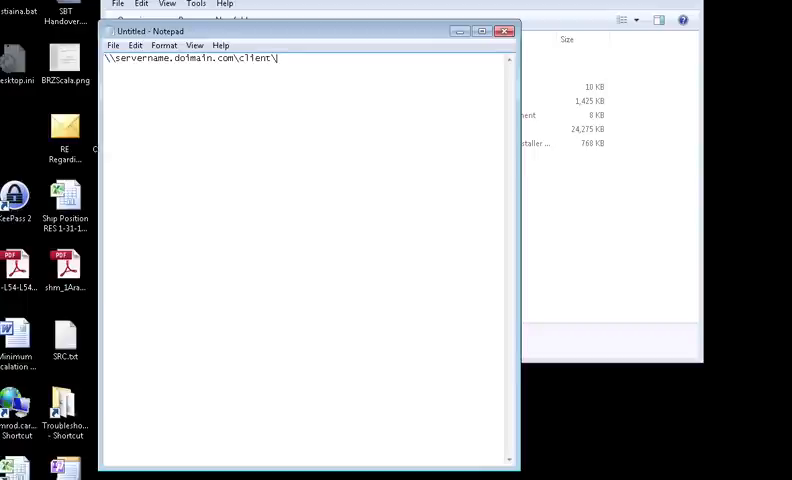
text(ccmsetu)
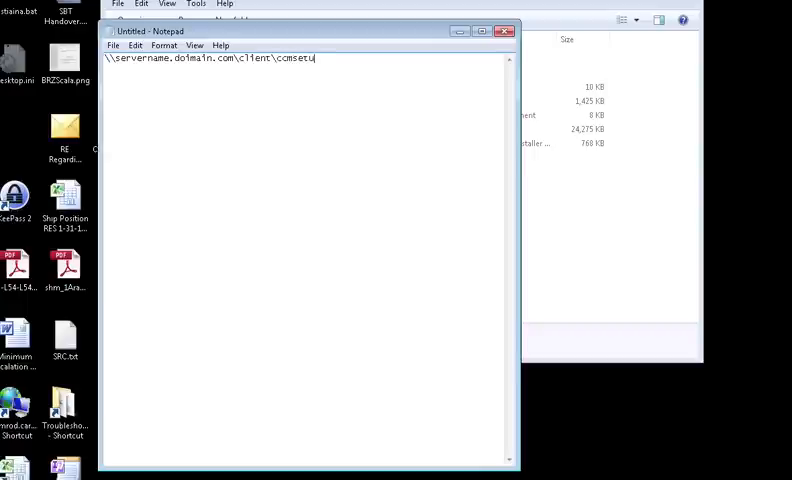
text(p)
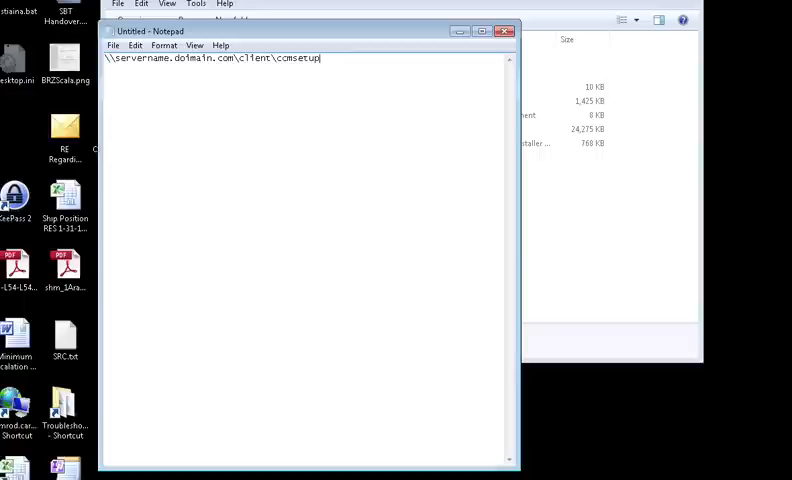
text(.exe)
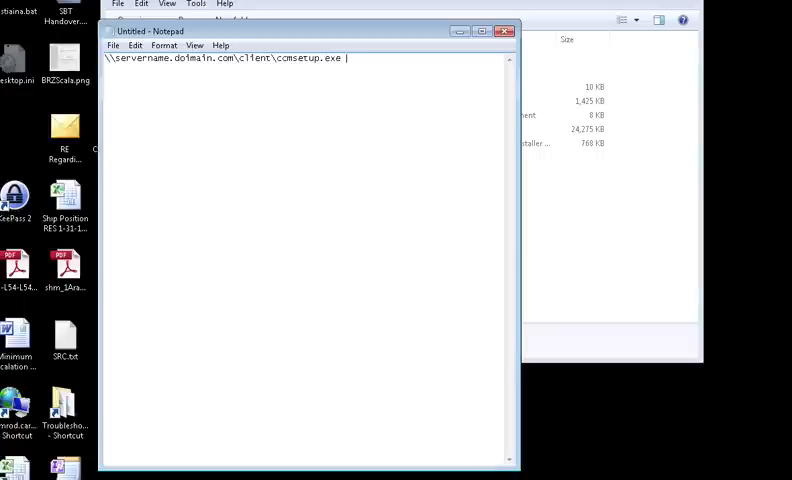
text(/uninstall)
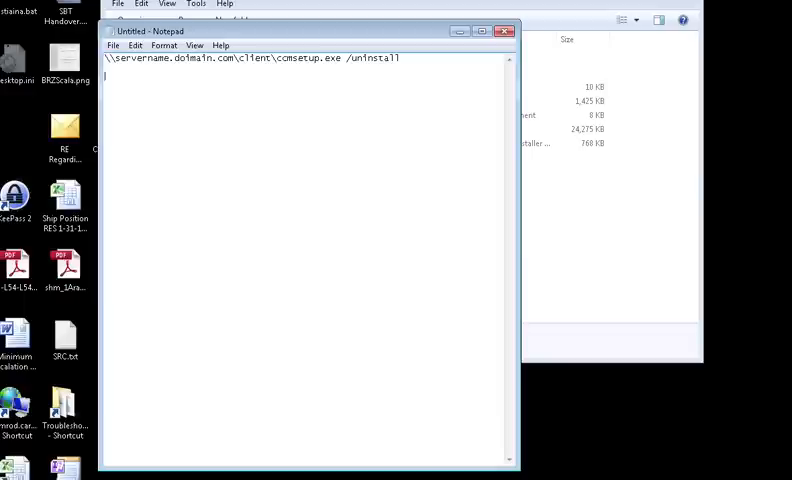
- Write the line rmdir /s /q %windir%\ccmsetup
text(rm)
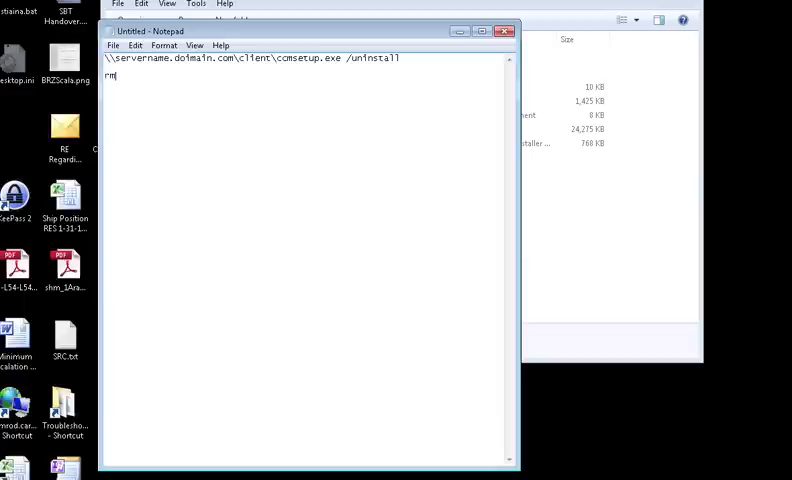
text(dir)
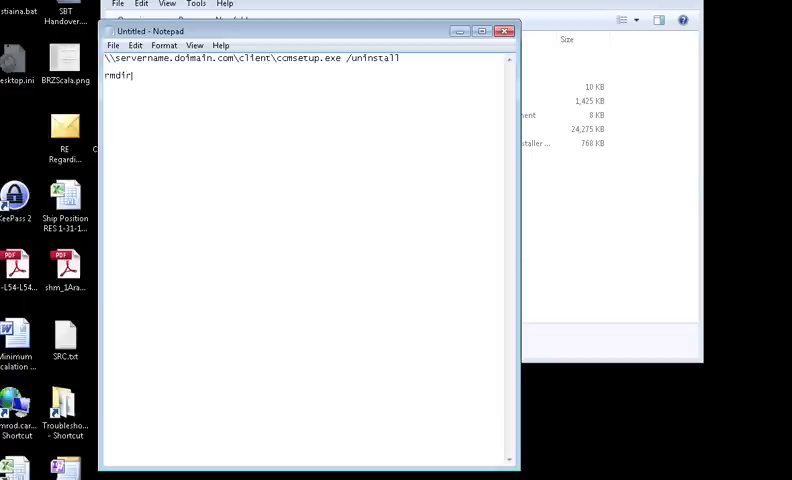
text(/s)
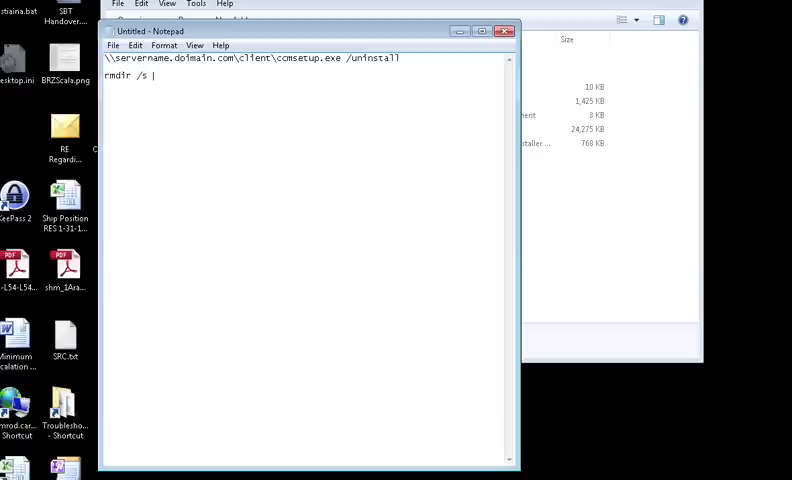
text(/q %windir%)
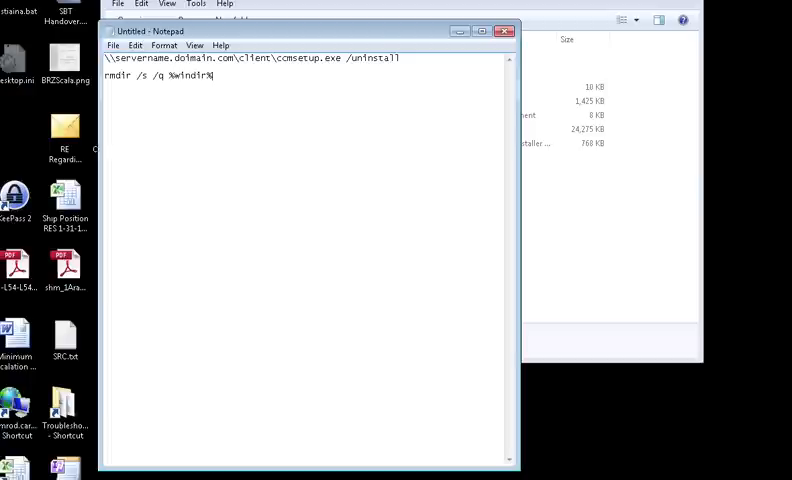
text(\)
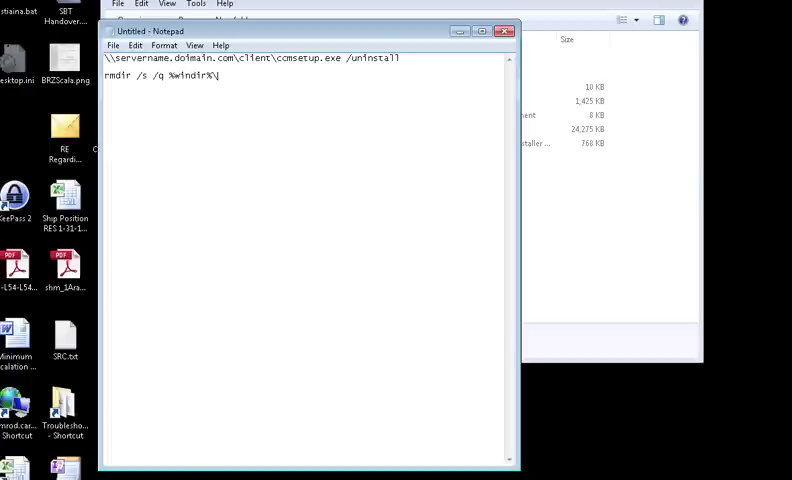
text(ccmset)
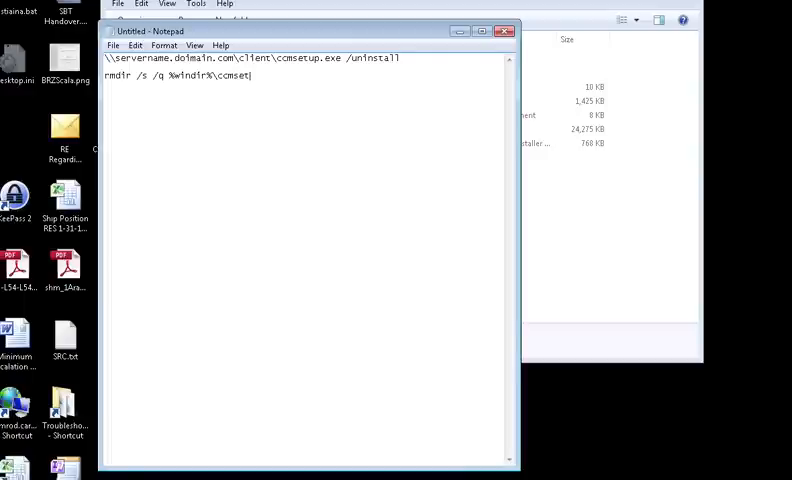
text(up)
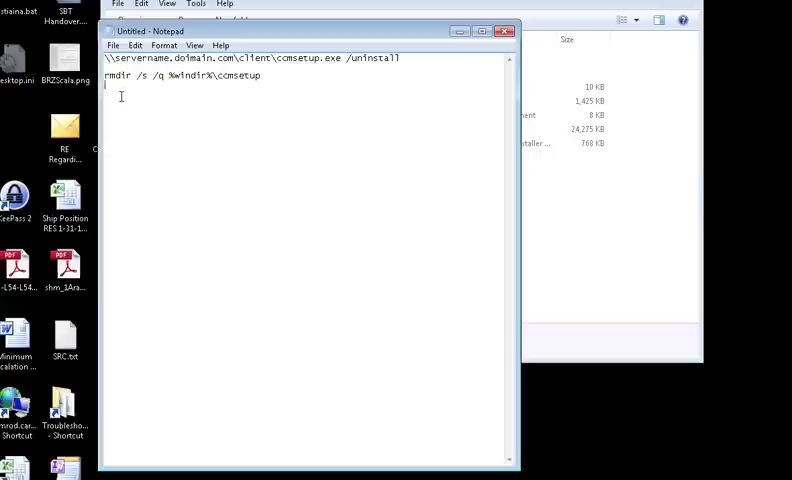
- Add two more rmdir /s /q lines for %windir%\CCM and %windir%\ccmcashe
text(rmdir /s /q %windir%\ccmsetup)
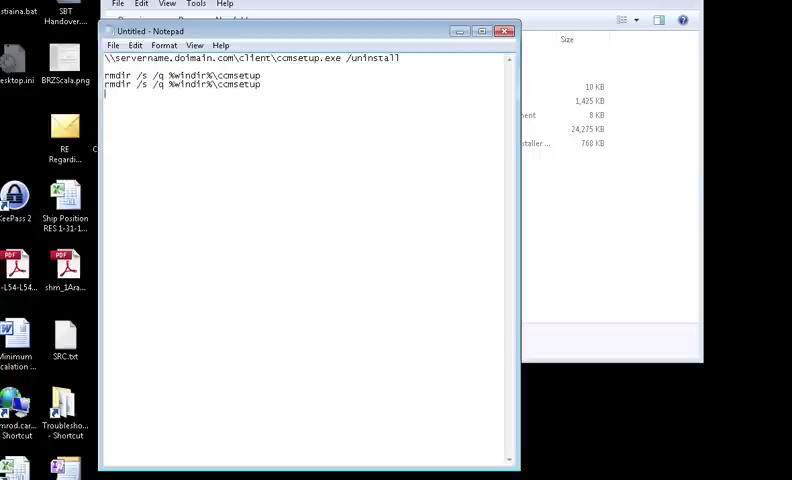
text(rmdir /s /q %windir%\cmsetup)
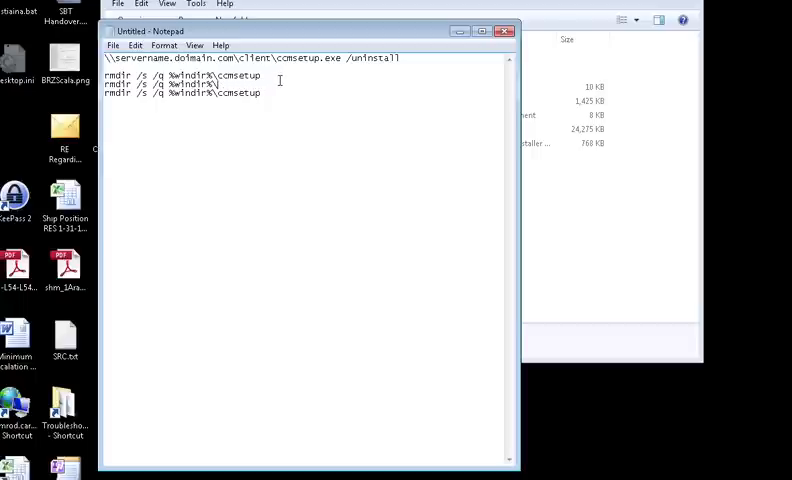
text(CCM)
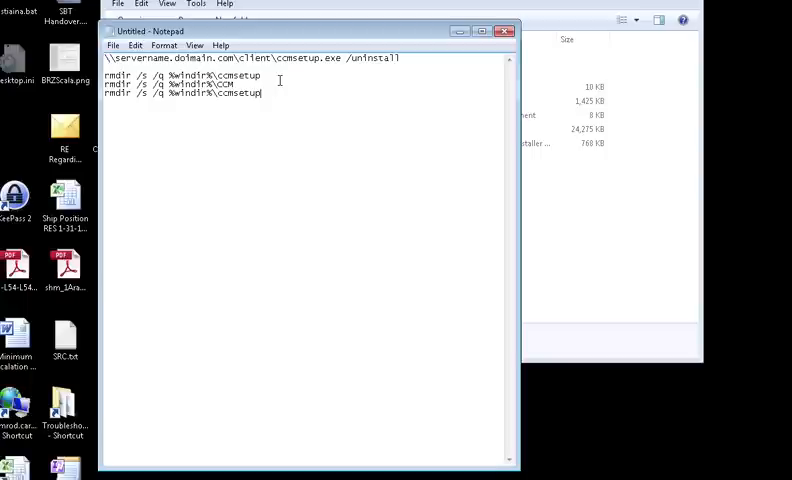
key(Backspace)
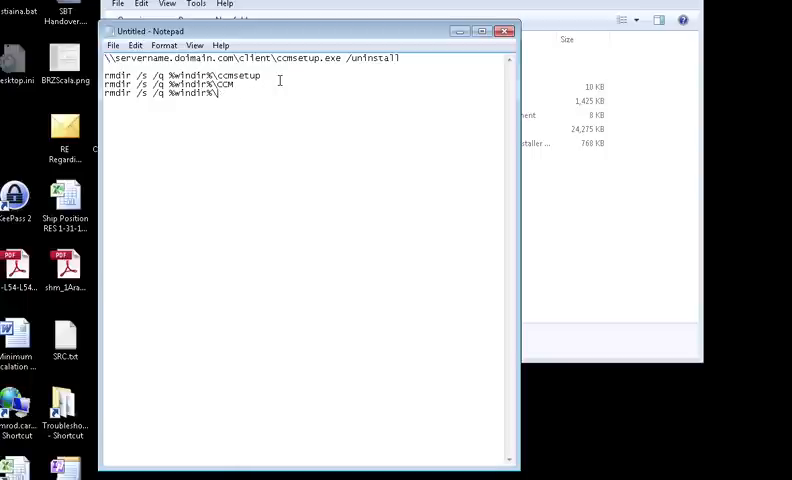
text(ccmcashe)
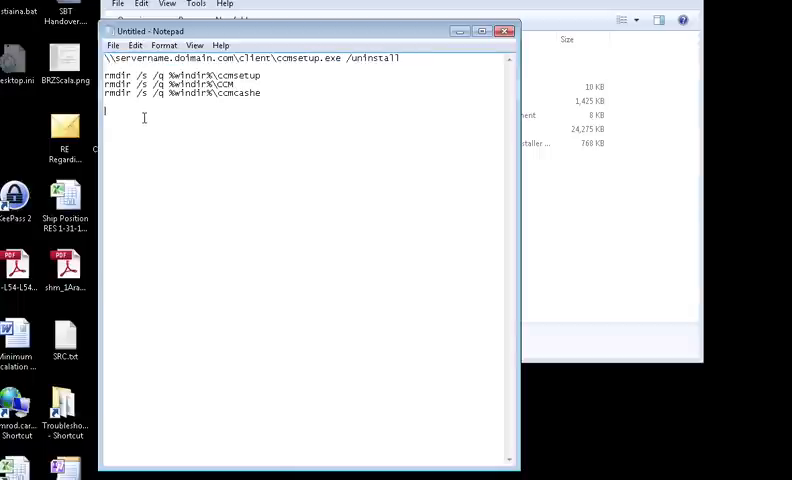
- Write the reinstall line \\servername.domain.com\client\ccmsetup.exe /noservice SITECODE=xxx
text(\\servername.doimain.com\client\cmsetup.exe)
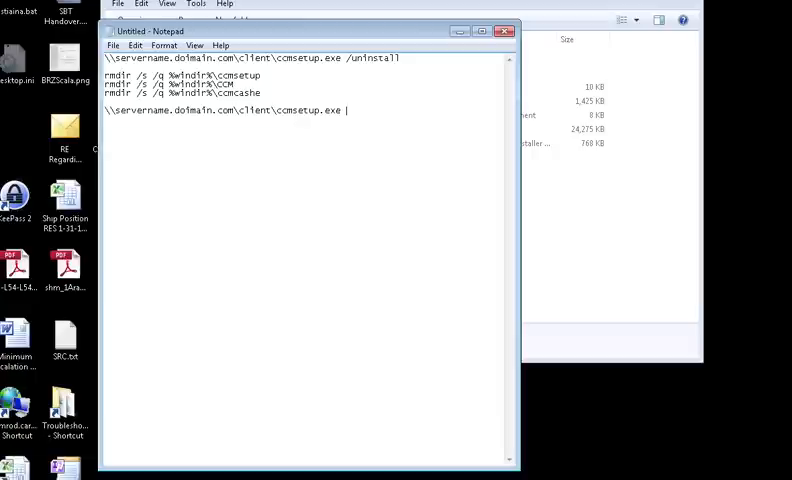
text(.noservise)
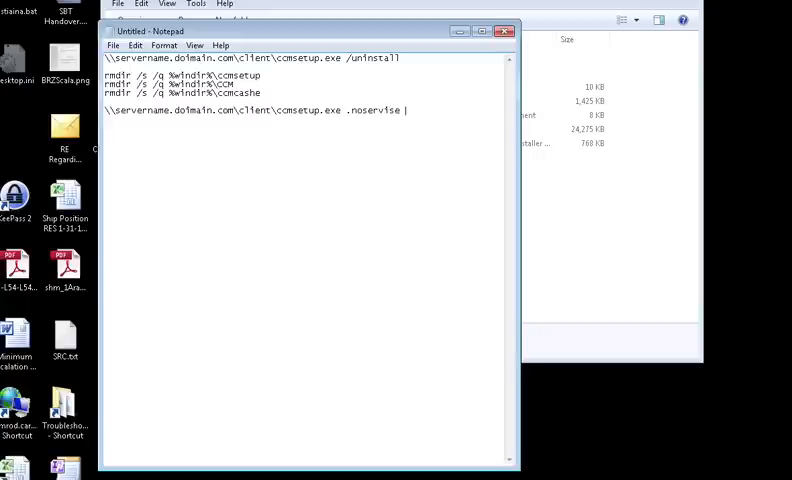
key(BackSpace)
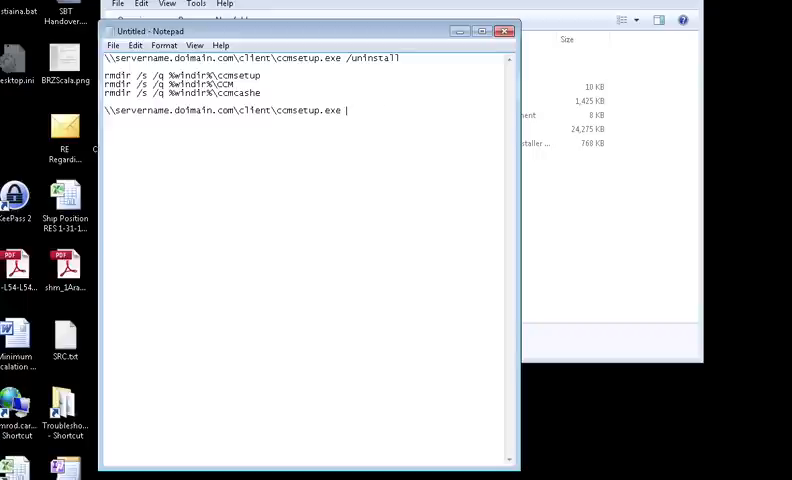
text(/noservice)
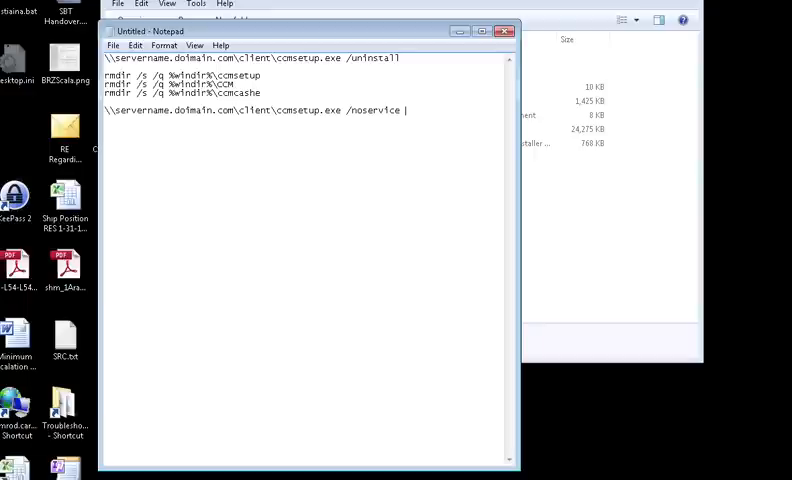
text(SITECODE=)
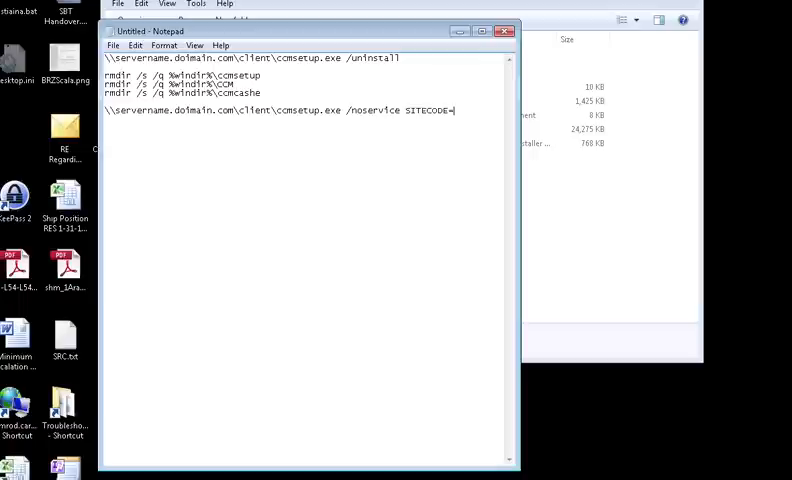
text(xxx)
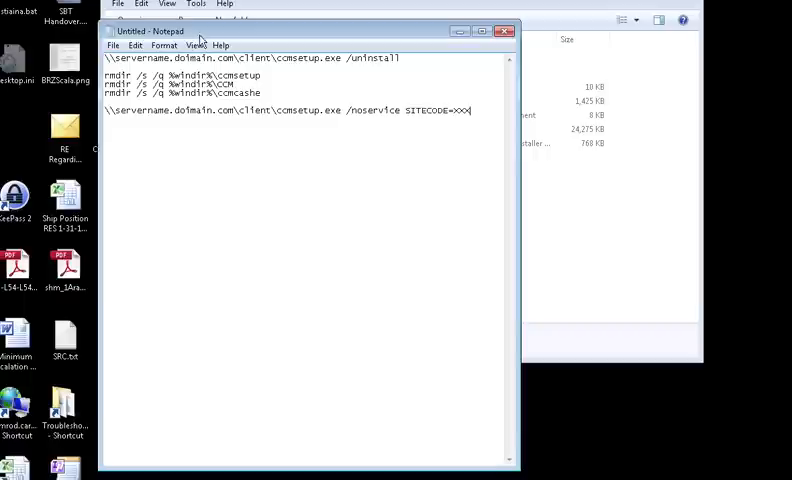
mouse_move(280, 168)
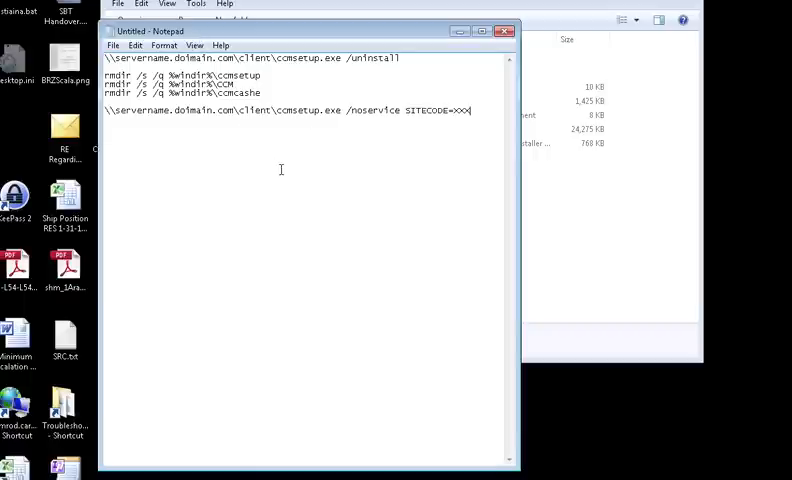
mouse_move(440, 116)
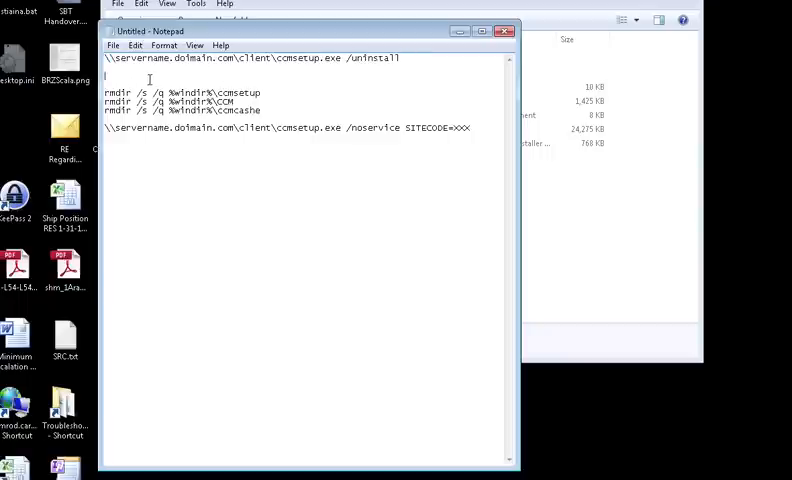
- Add ping -n 1200 127.0.0.1>nul wait lines after the uninstall and after the folder removals
text(ping |)
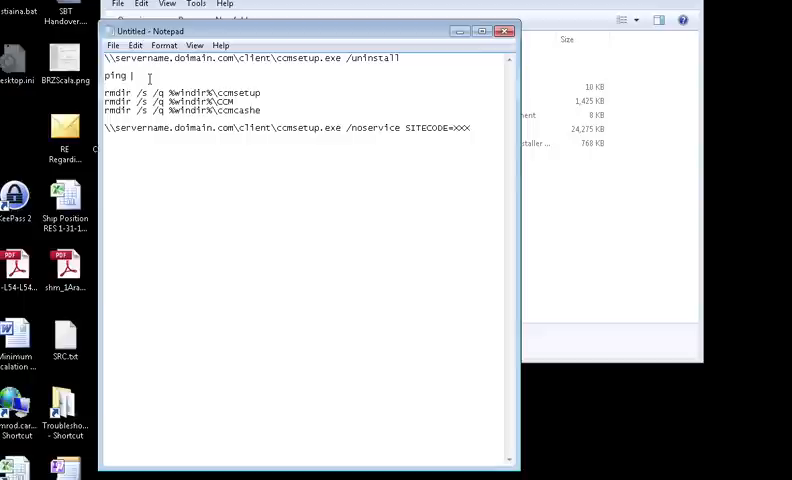
text(-)
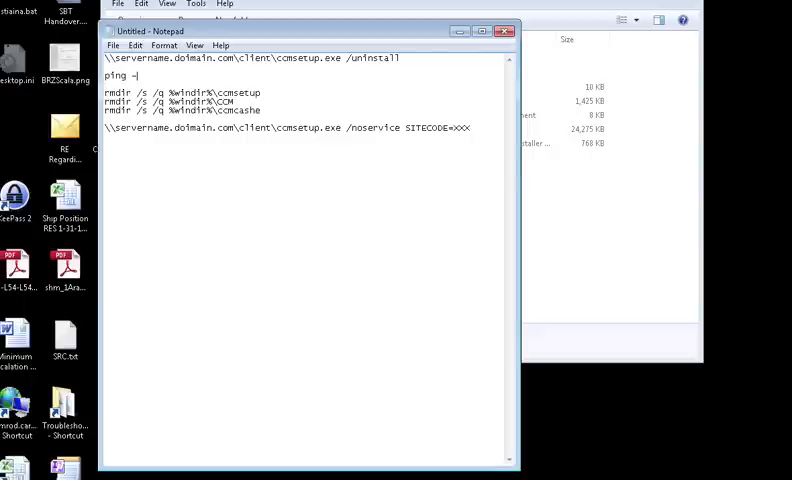
text(n)
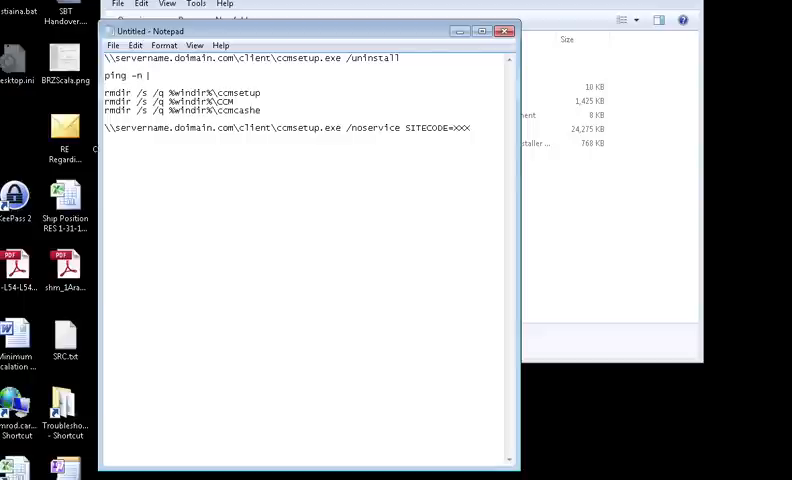
text(1200)
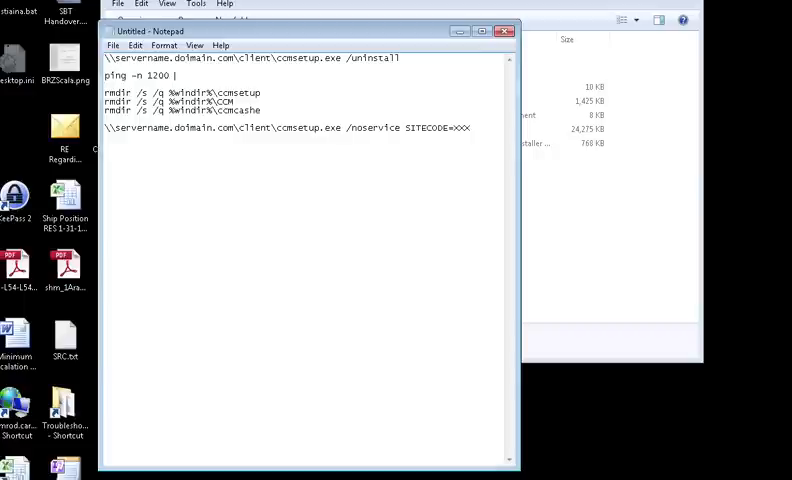
text(127.)
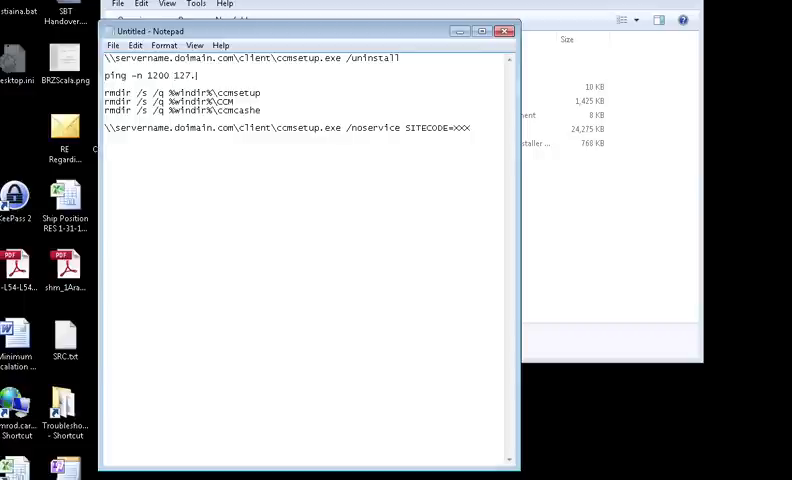
text(.0.0.1)
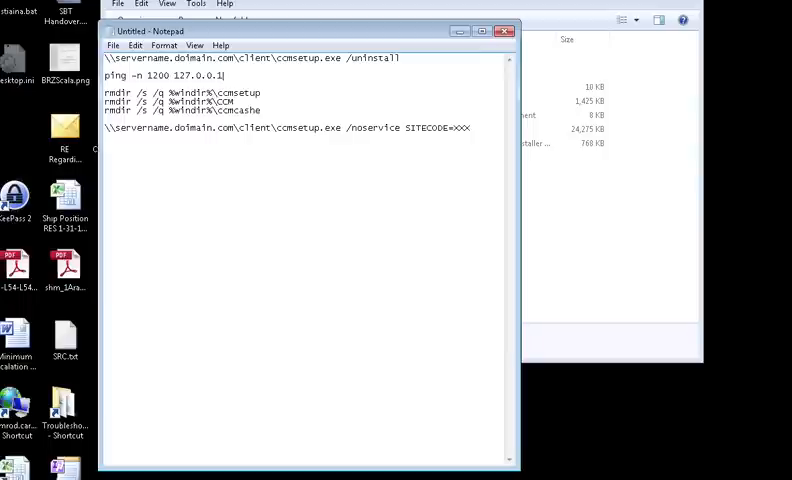
text(>nul)
text(ping -n 12)
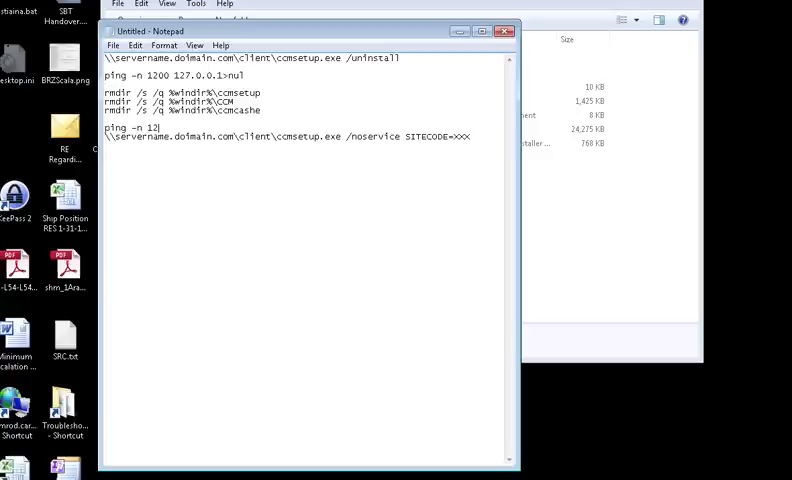
text(00)
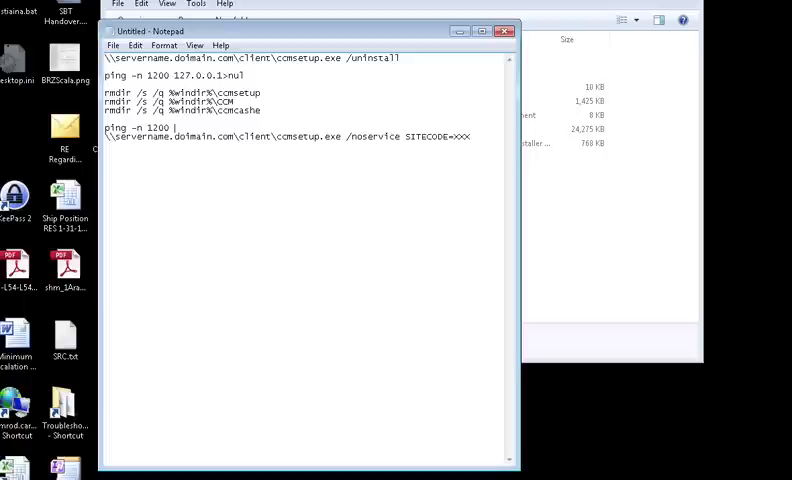
text(127.0.0.1>nul)
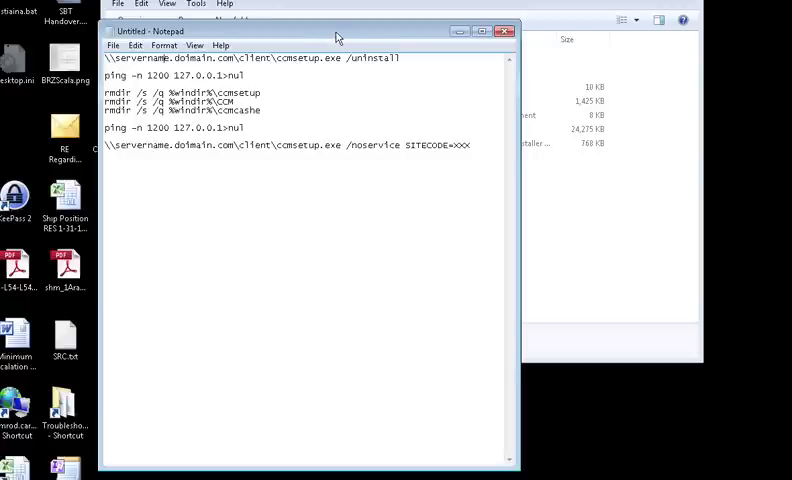
mouse_move(430, 164)
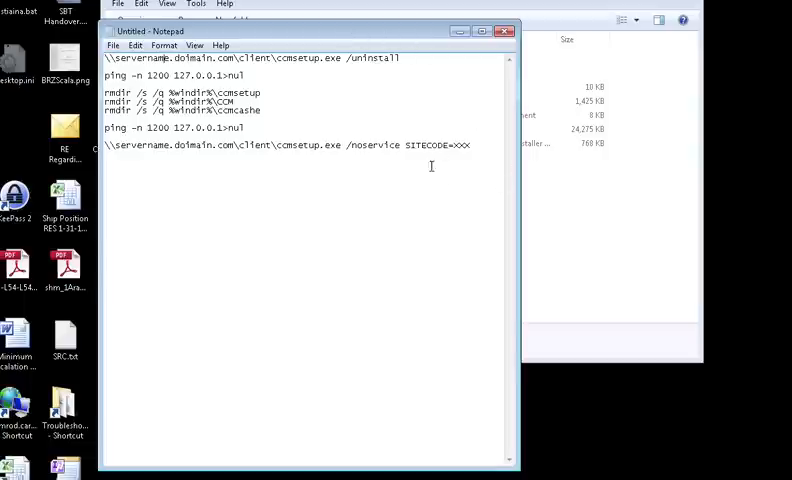